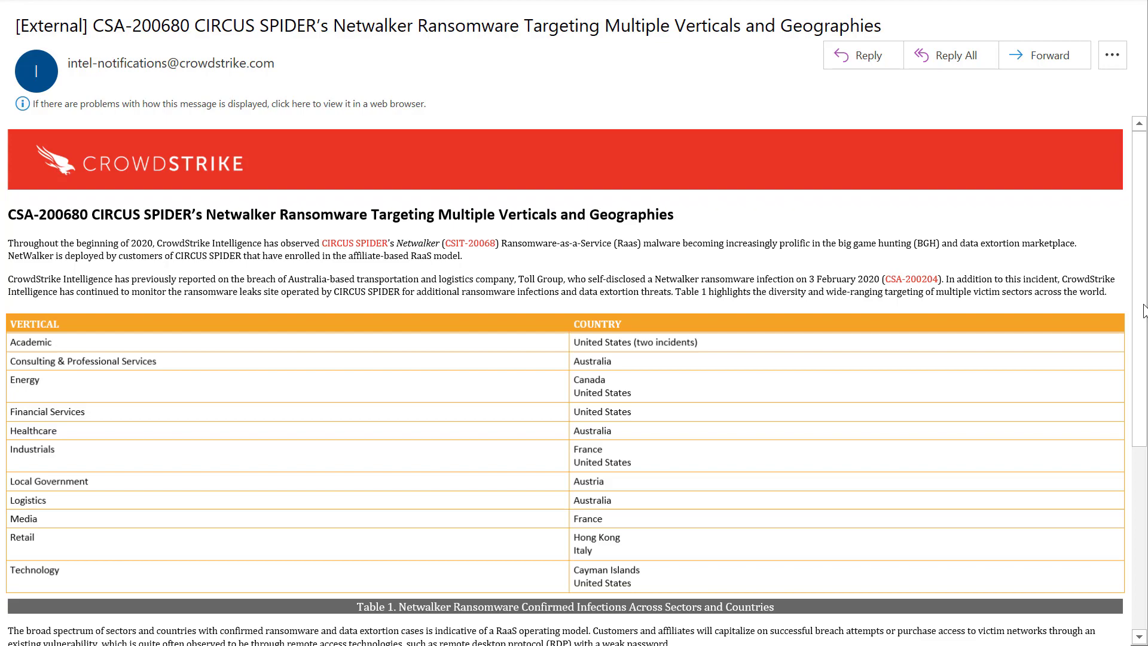
Open the CIRCUS SPIDER Netwalker alert via the email's CrowdStrike Falcon Portal link.
scroll("down", 3)
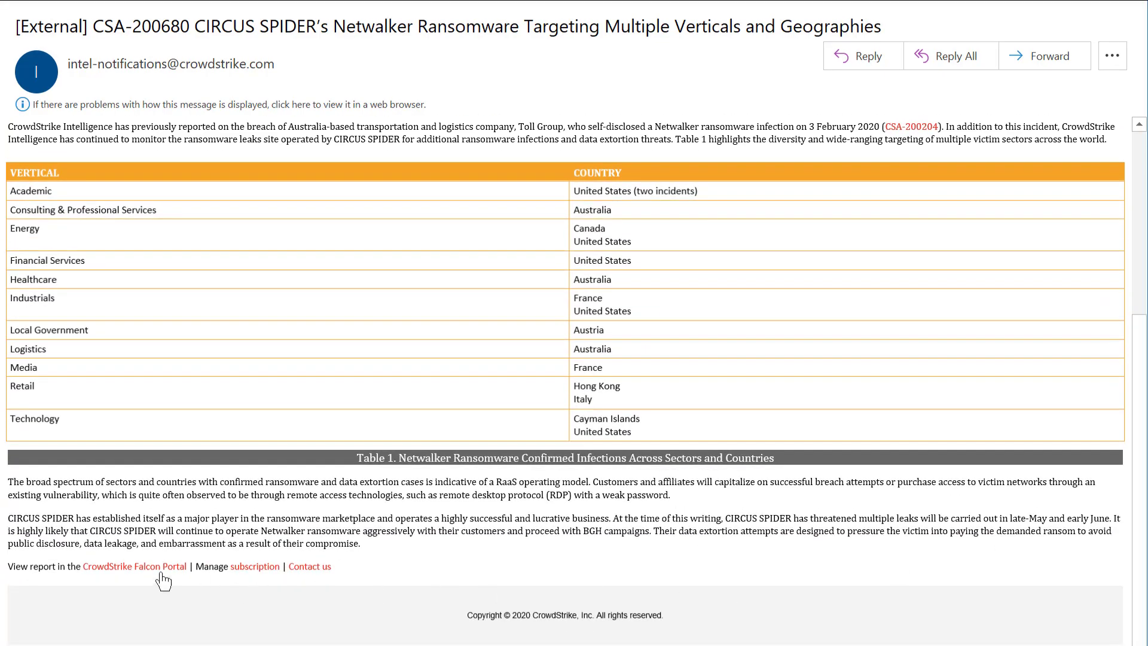
left_click(135, 566)
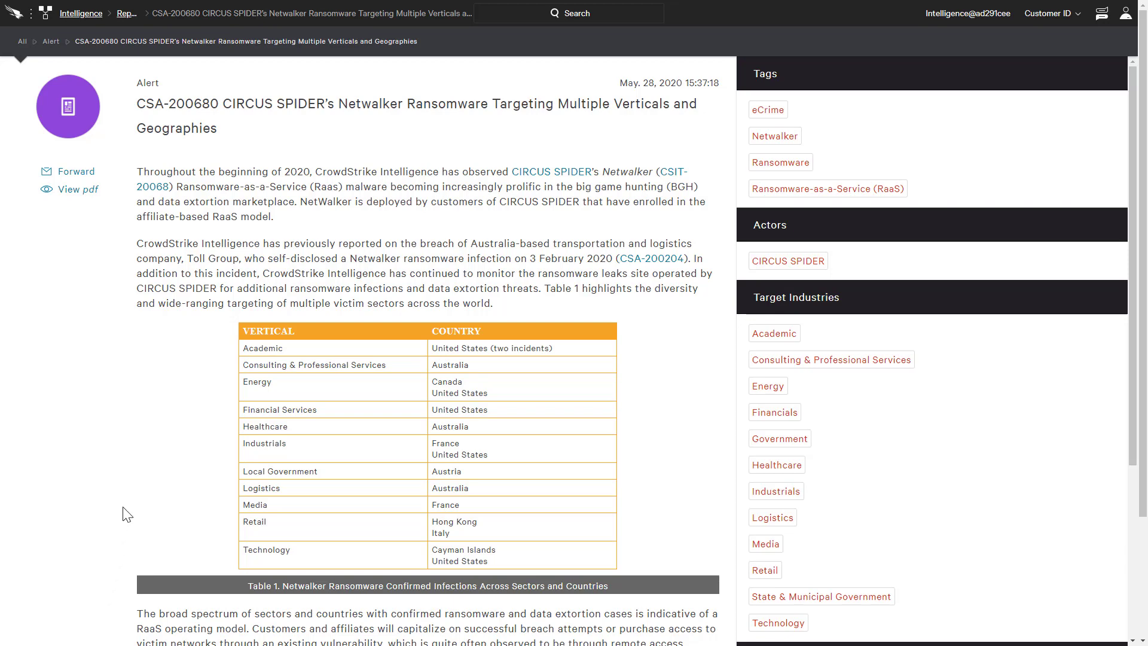
mouse_move(153, 186)
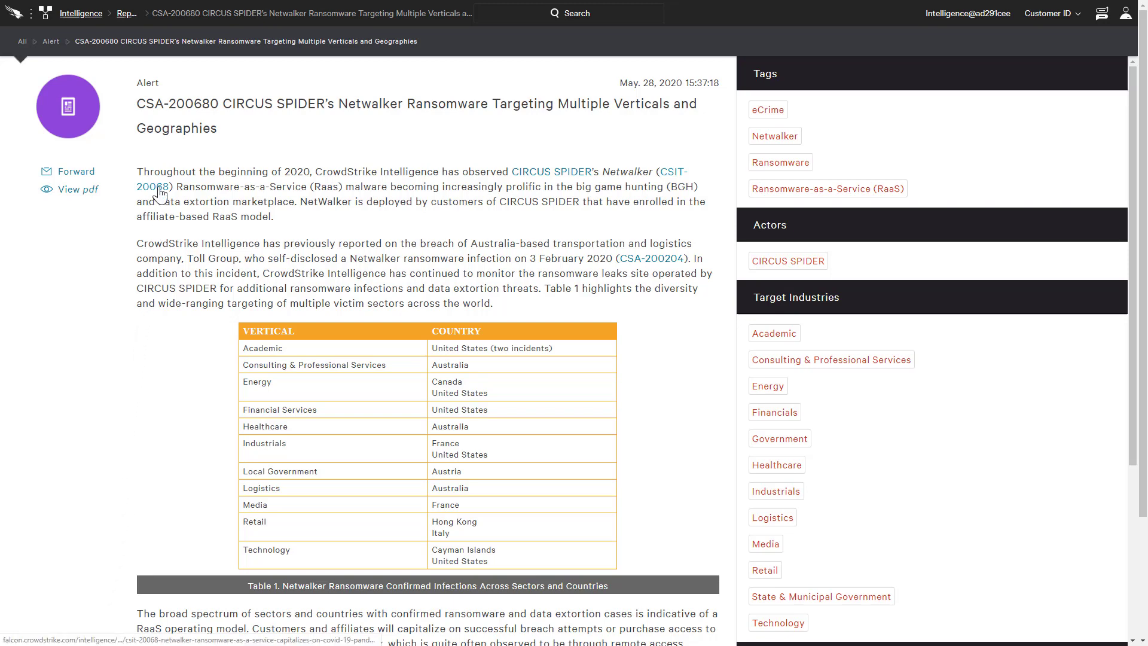
Follow the CSIT-20068 link in the alert's first paragraph to the Netwalker COVID-19 tipper.
left_click(151, 187)
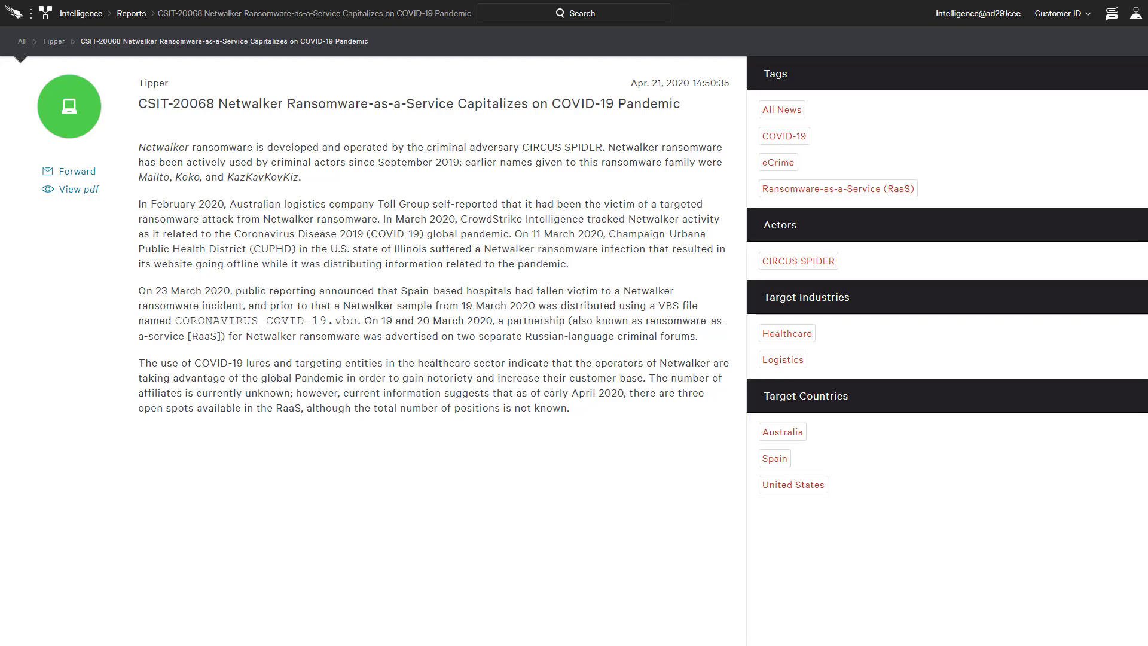
Open the nine-page PDF of the CSIT-20068 Netwalker tipper.
left_click(79, 189)
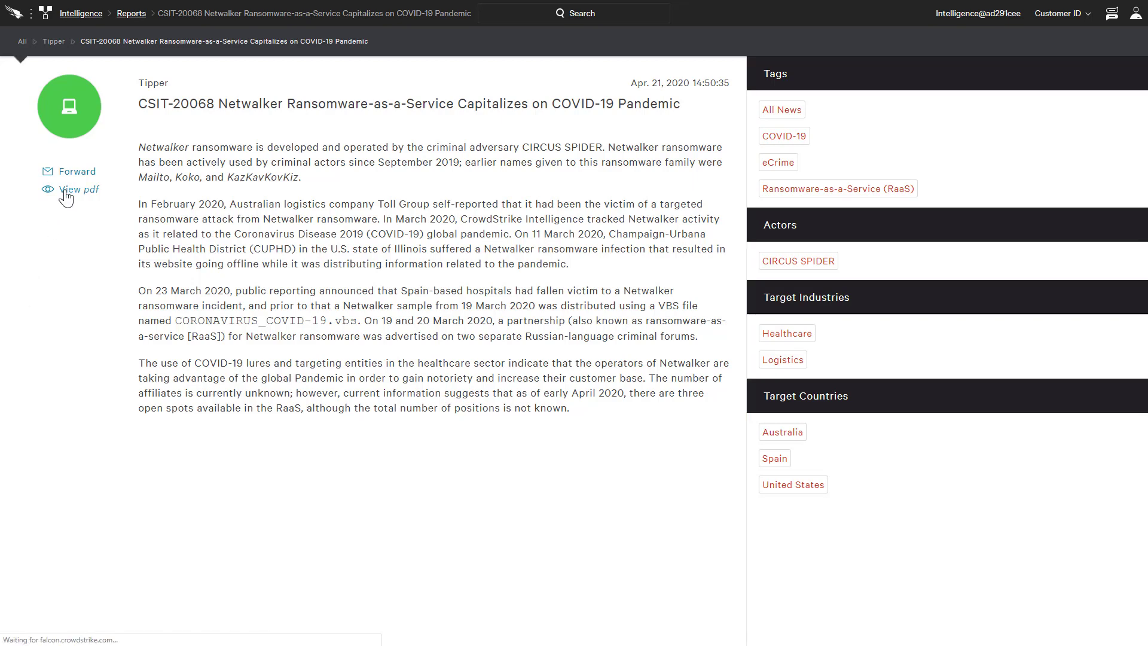
left_click(79, 189)
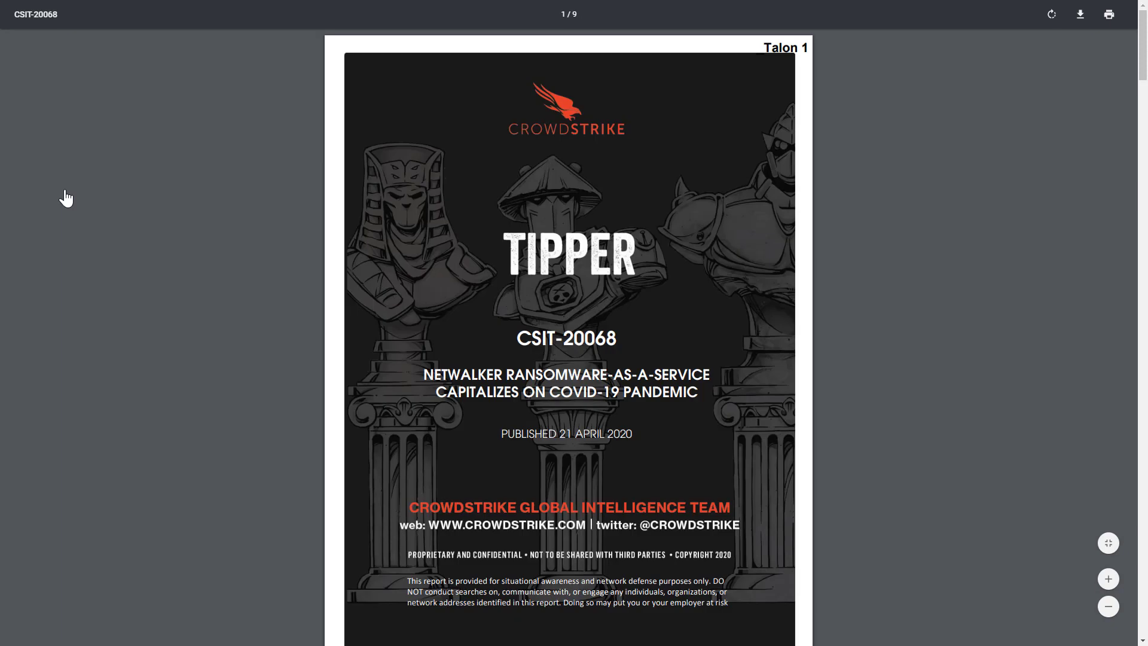
mouse_move(1076, 81)
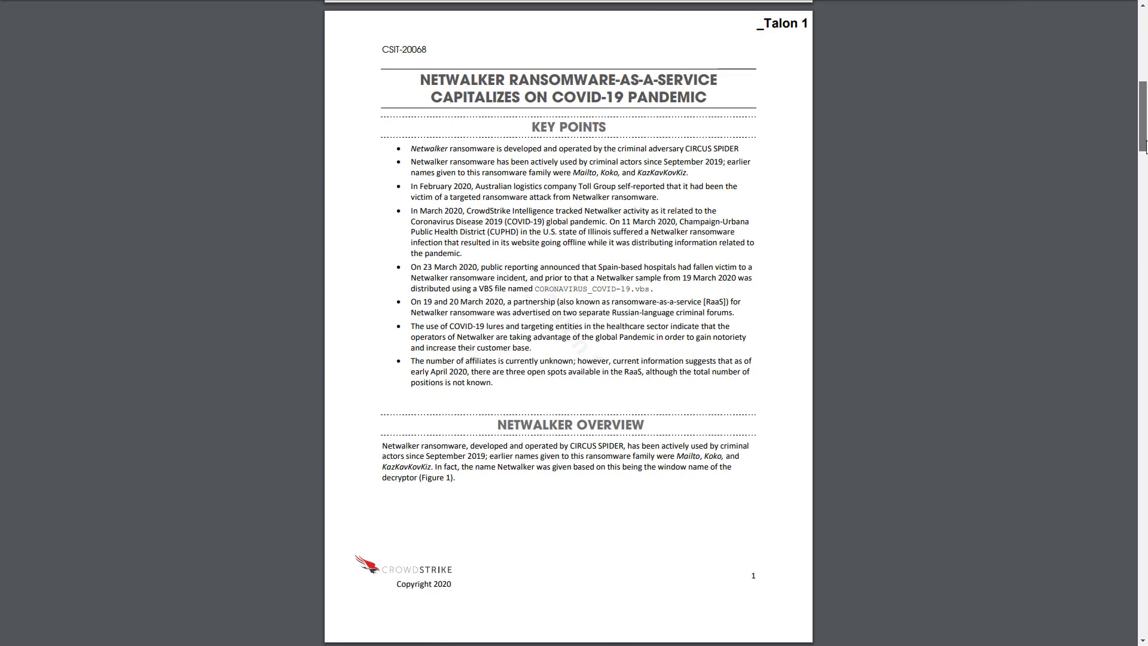
Scroll past the PDF cover to review the CSIT-20068 Key Points page.
scroll("down", 3)
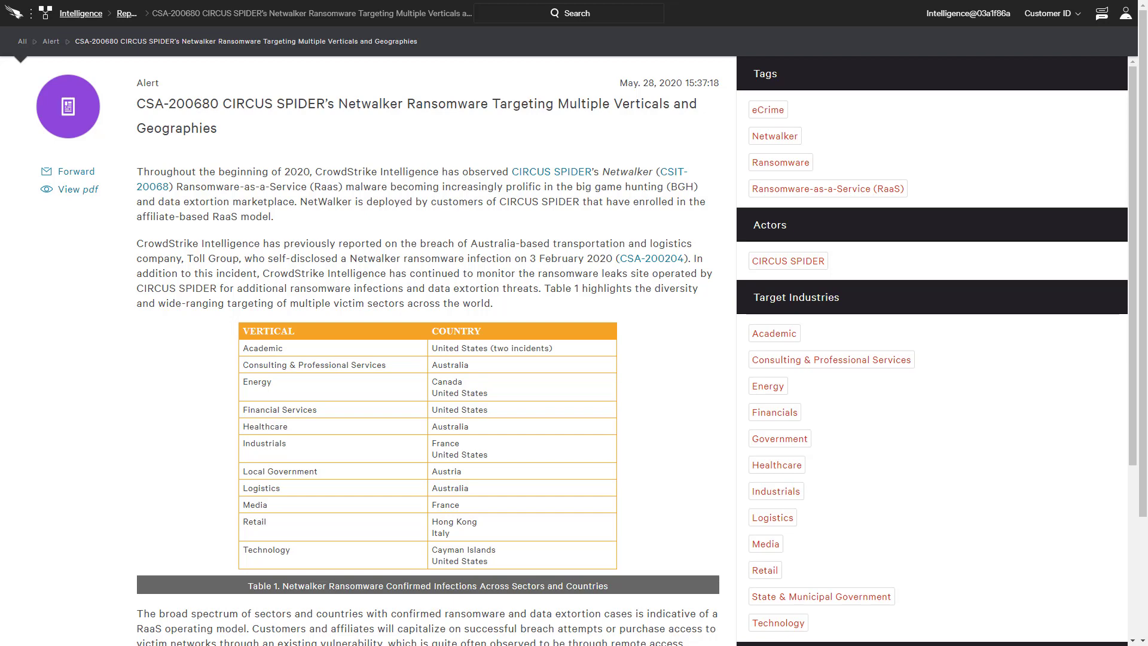
mouse_move(788, 261)
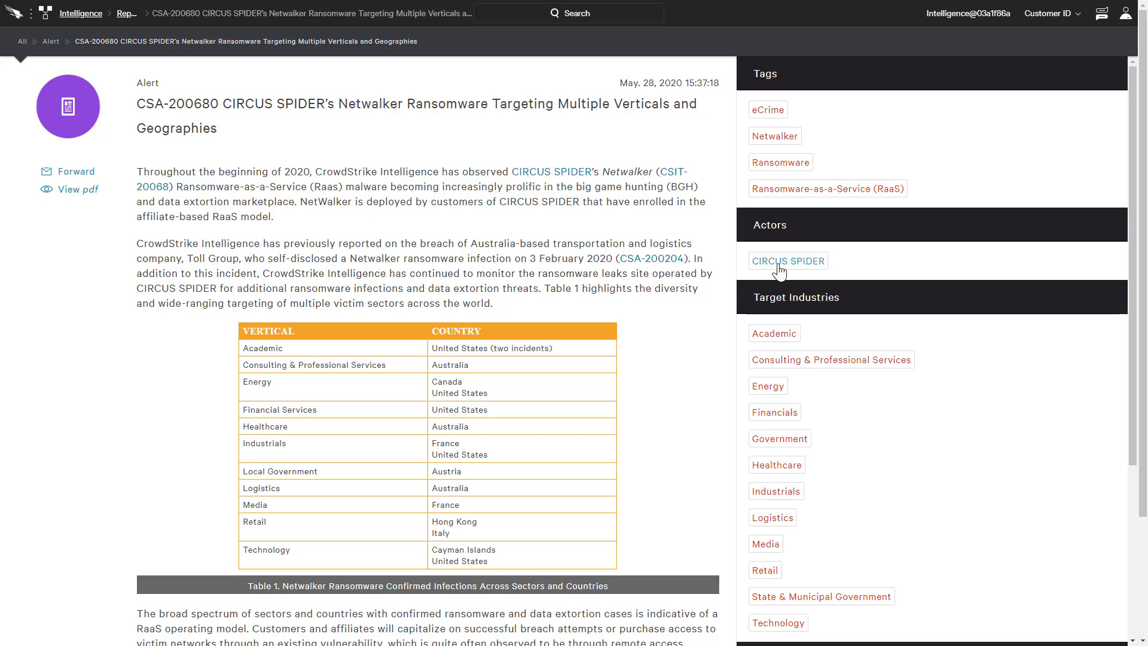
Filter reports by the CIRCUS SPIDER actor tag from the alert's Actors panel.
left_click(788, 261)
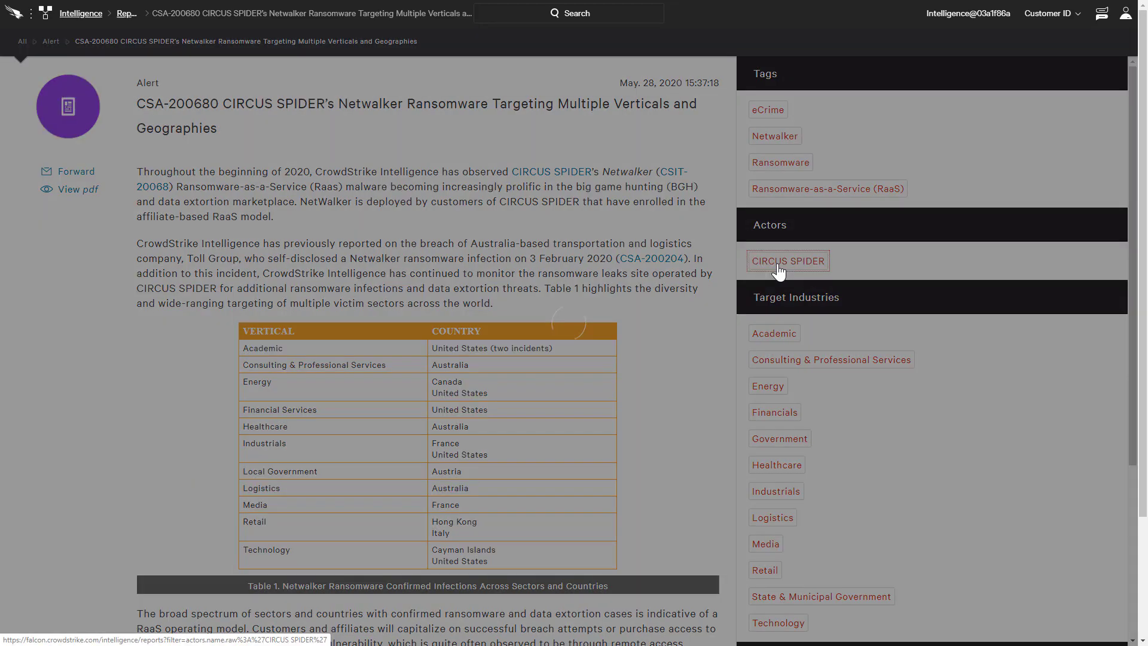
Open the CSIT-20081 Technical Analysis of NetWalker Ransomware report as a PDF.
left_click(787, 261)
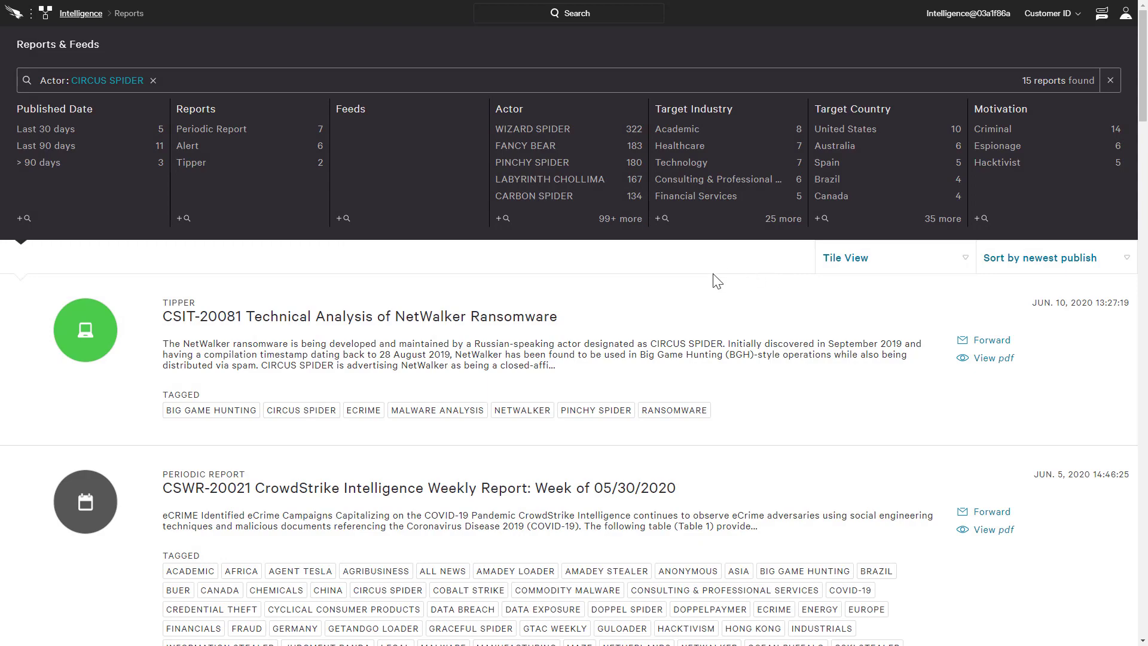
mouse_move(551, 327)
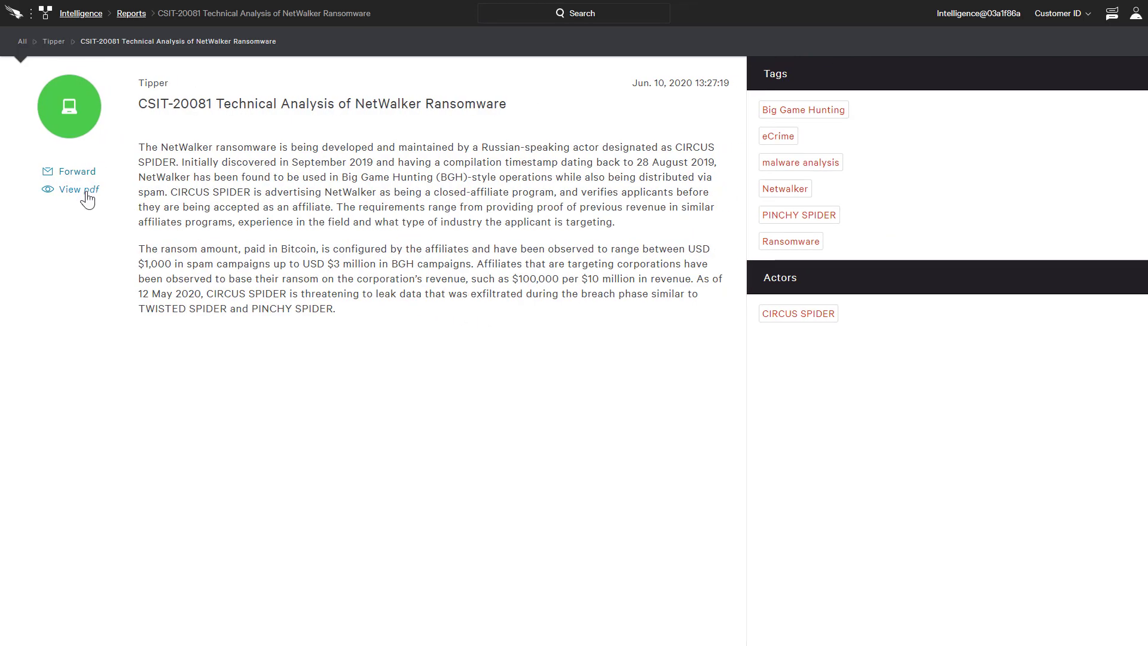
left_click(77, 189)
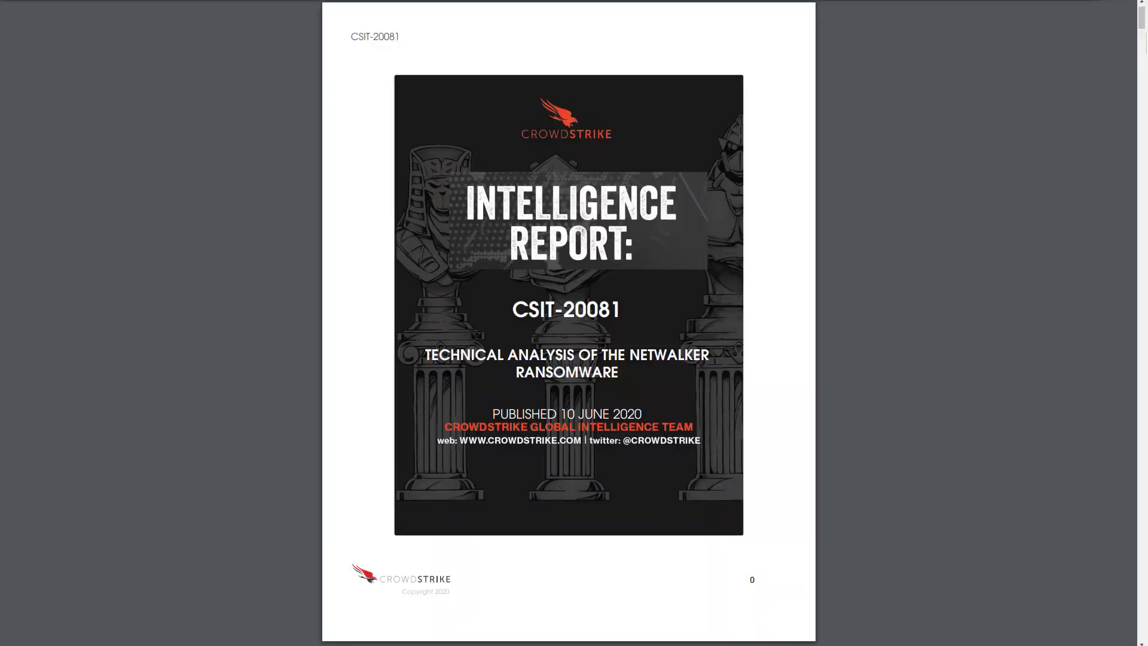
Scroll the CSIT-20081 PDF to page 13 on the encrypted file footer and ransom portal.
scroll("down", 3)
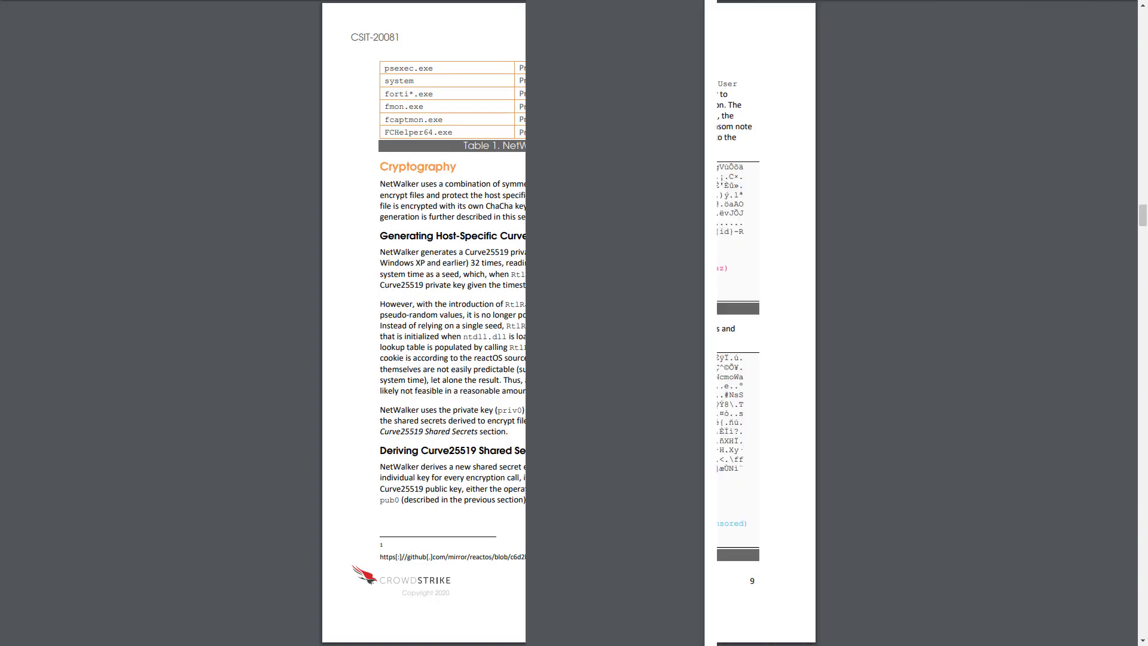
scroll("down", 3)
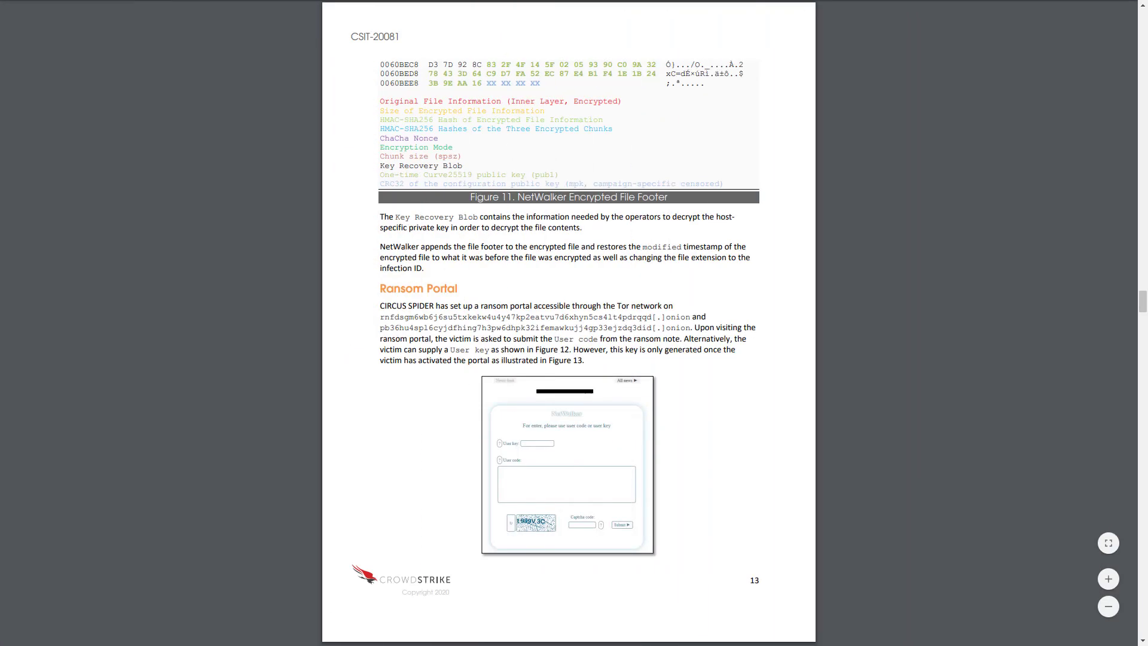